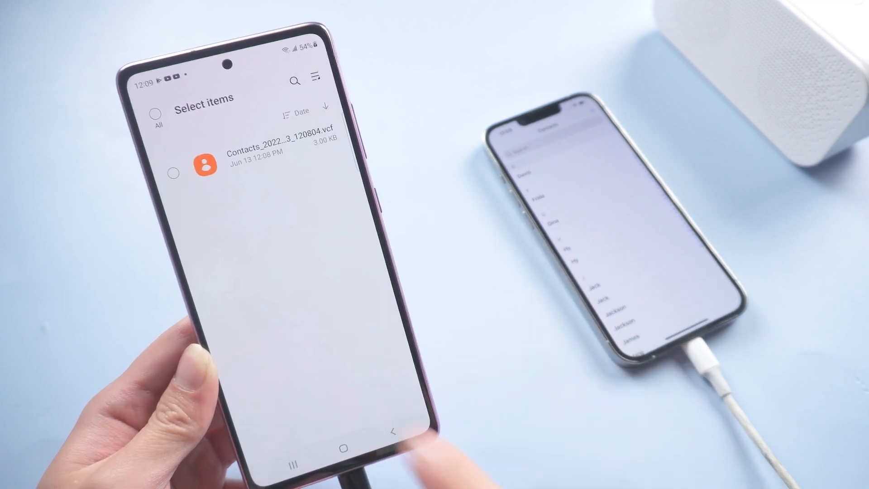
Sign in to the iCloud account on icloud.com with its password
{"action": "left_click", "coordinate": [172, 172]}
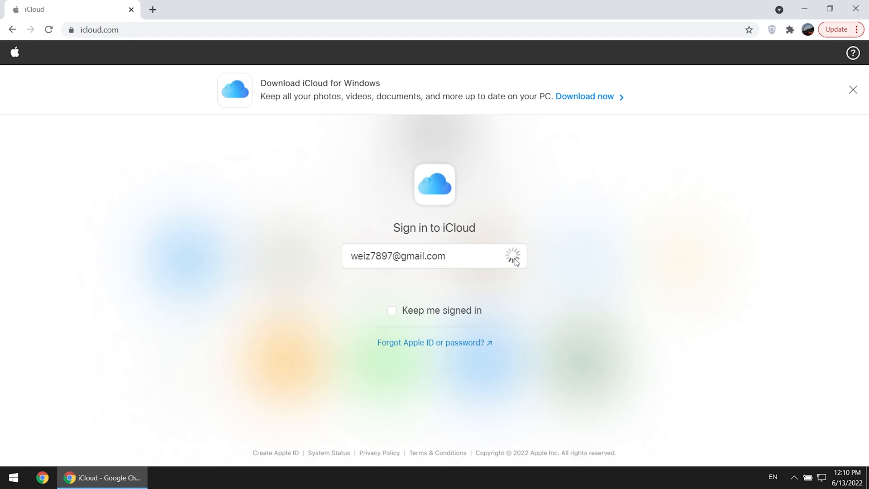
{"action": "left_click", "coordinate": [512, 255]}
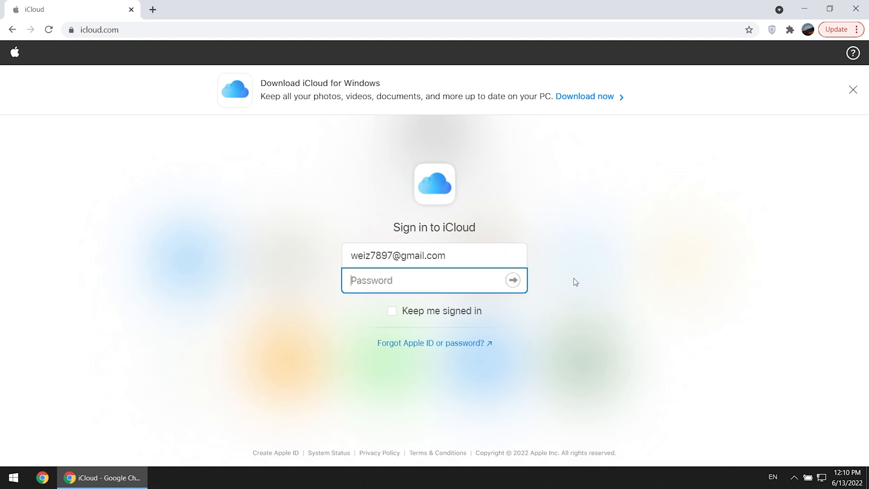
{"action": "type", "text": "password"}
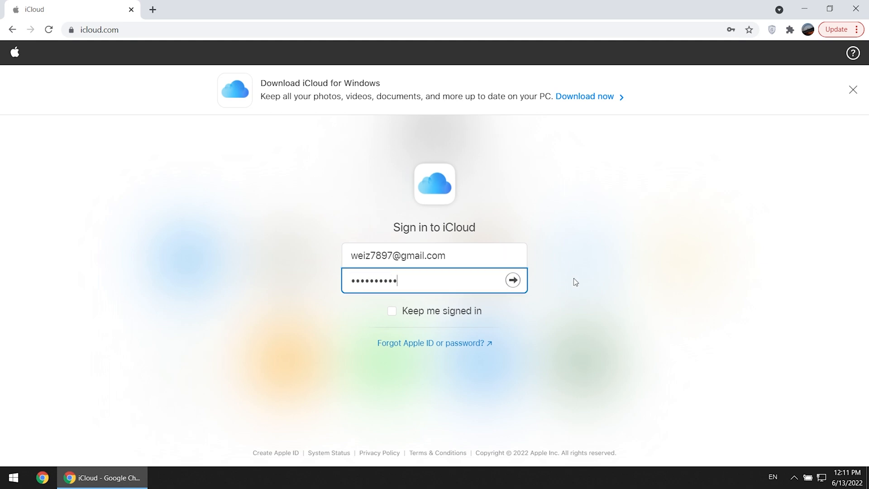
{"action": "left_click", "coordinate": [511, 280]}
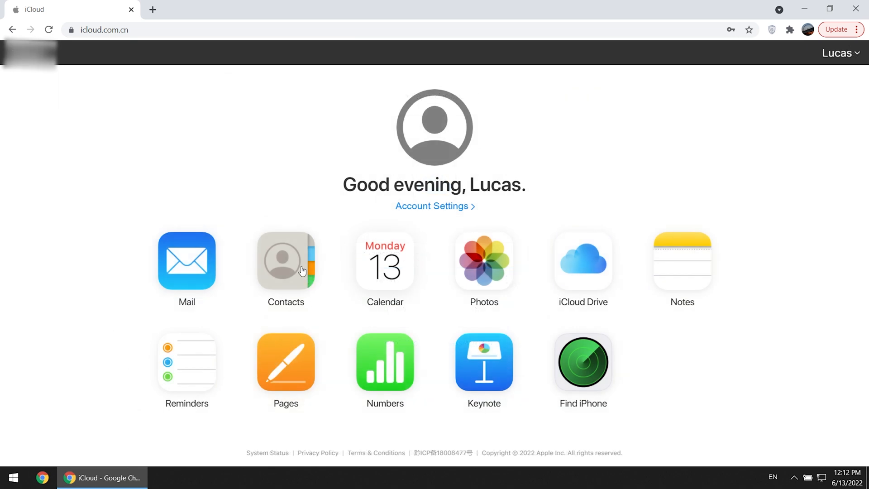
Open iCloud Contacts, select all 33 contacts, and export them as a vCard
{"action": "left_click", "coordinate": [286, 261]}
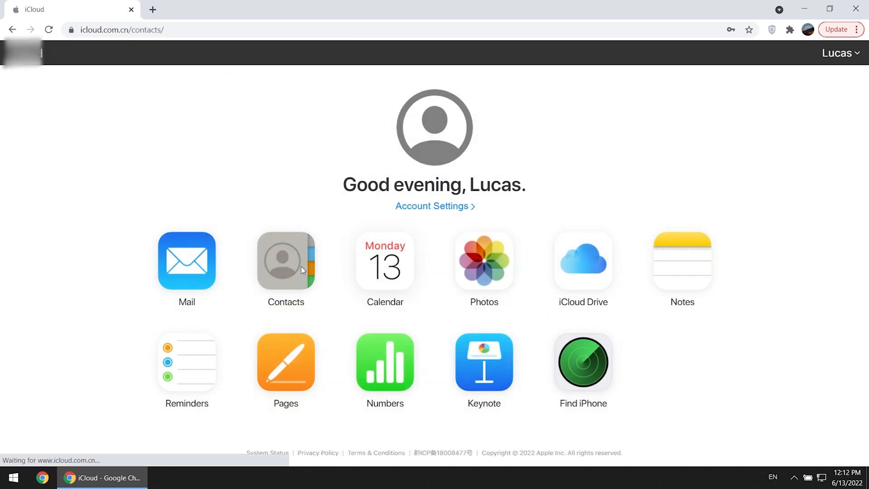
{"action": "left_click", "coordinate": [285, 262]}
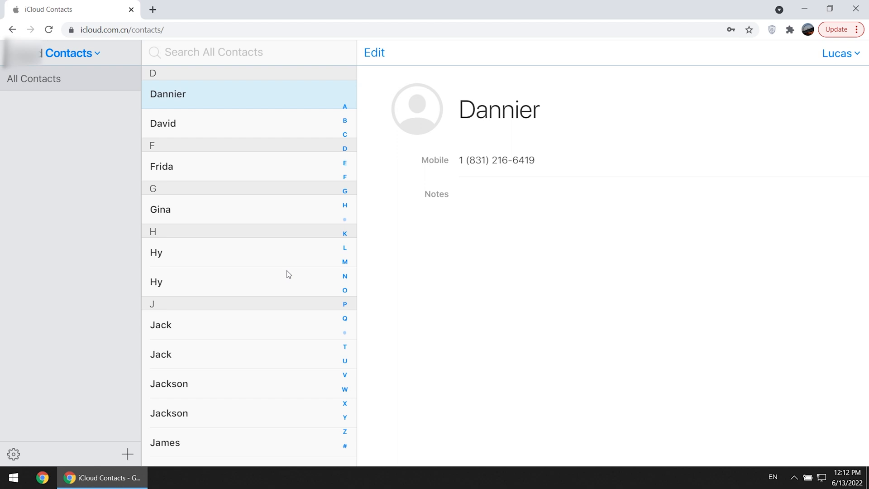
{"action": "mouse_move", "coordinate": [14, 454]}
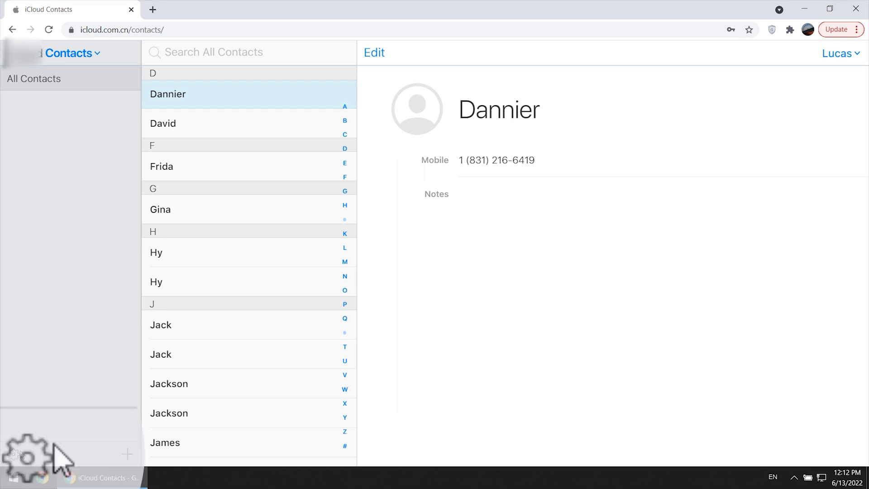
{"action": "left_click", "coordinate": [13, 454]}
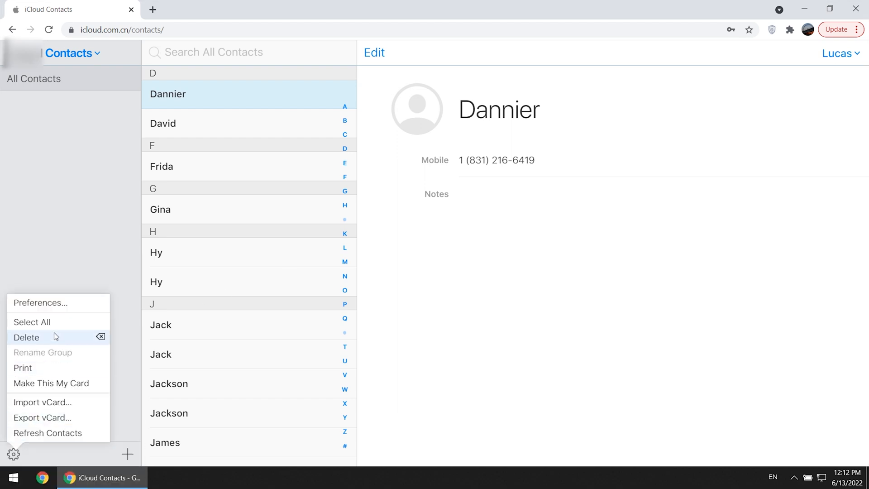
{"action": "left_click", "coordinate": [31, 322]}
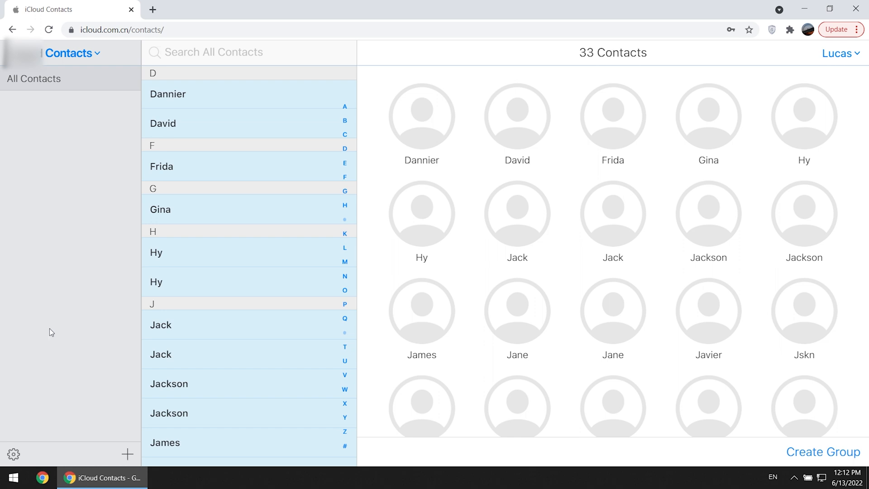
{"action": "left_click", "coordinate": [13, 455]}
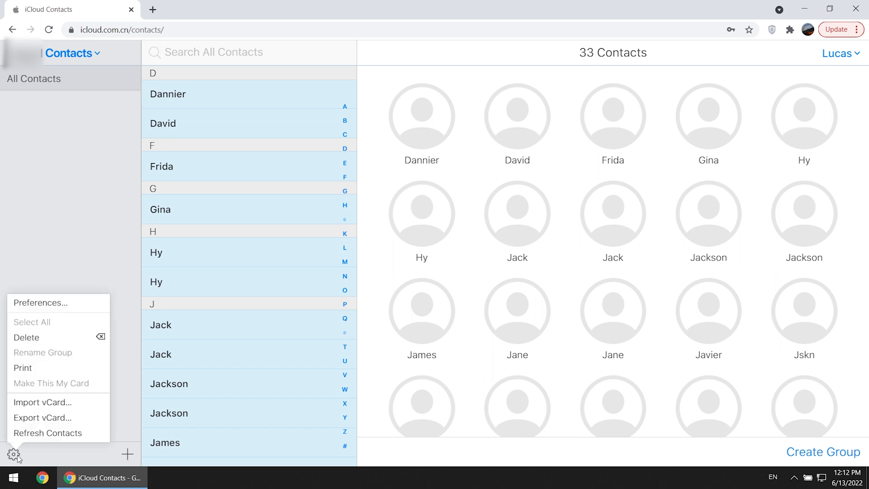
{"action": "left_click", "coordinate": [41, 418]}
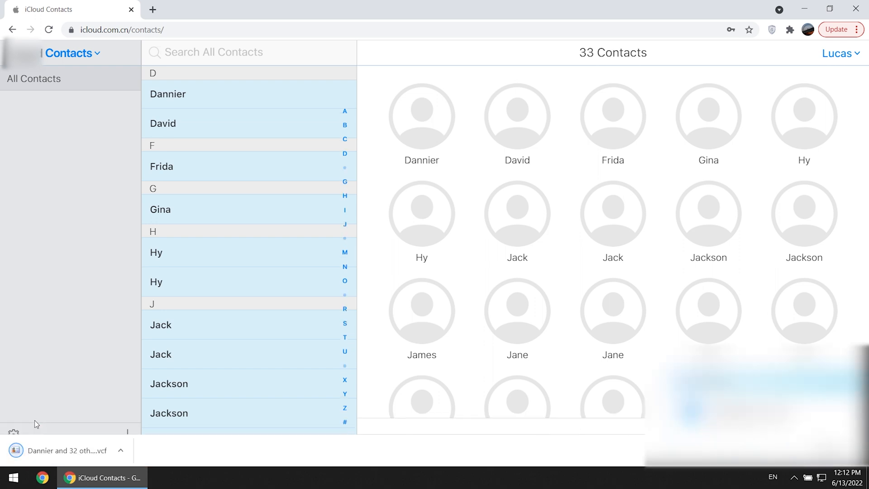
{"action": "mouse_move", "coordinate": [47, 450]}
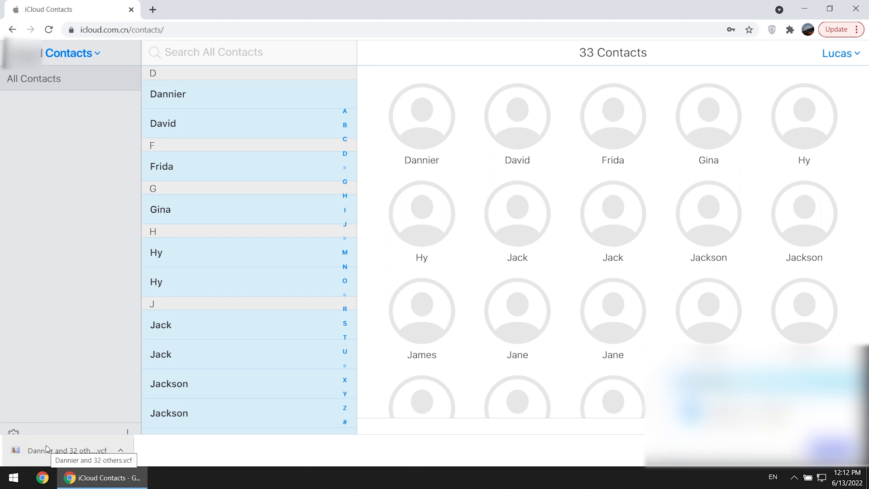
Open Gmail in a new tab and launch Google Contacts from its side panel
{"action": "left_click", "coordinate": [205, 10]}
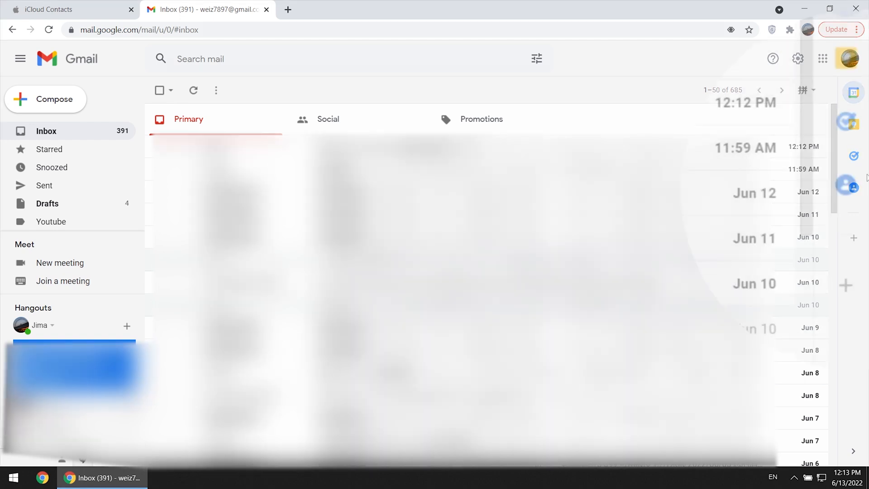
{"action": "mouse_move", "coordinate": [847, 184]}
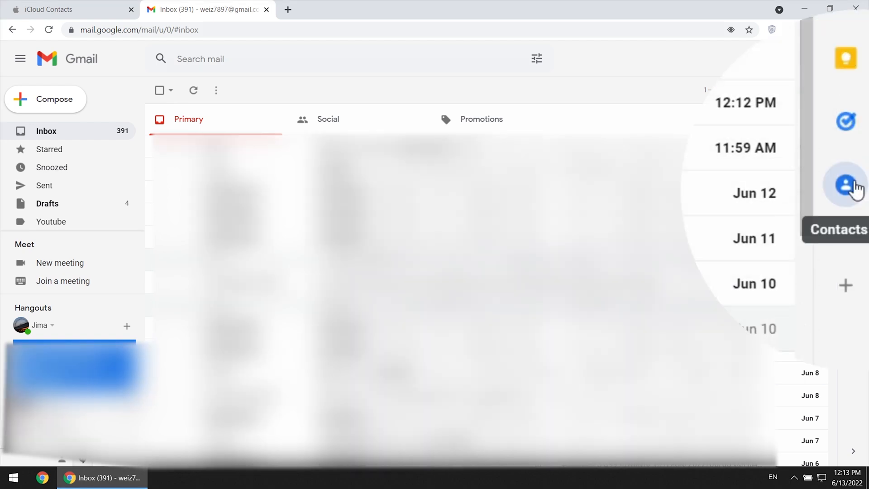
{"action": "left_click", "coordinate": [847, 187]}
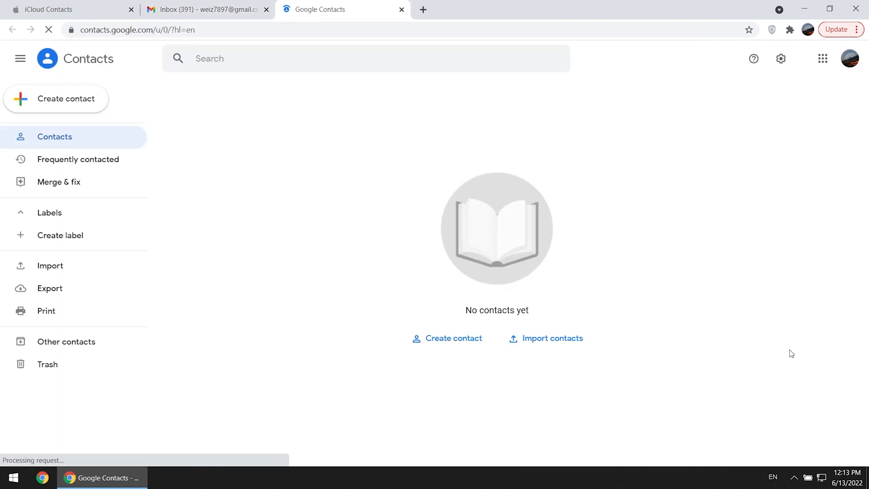
Import the Contacts_20220613_120804.vcf file from the Desktop into Google Contacts
{"action": "left_click", "coordinate": [551, 338]}
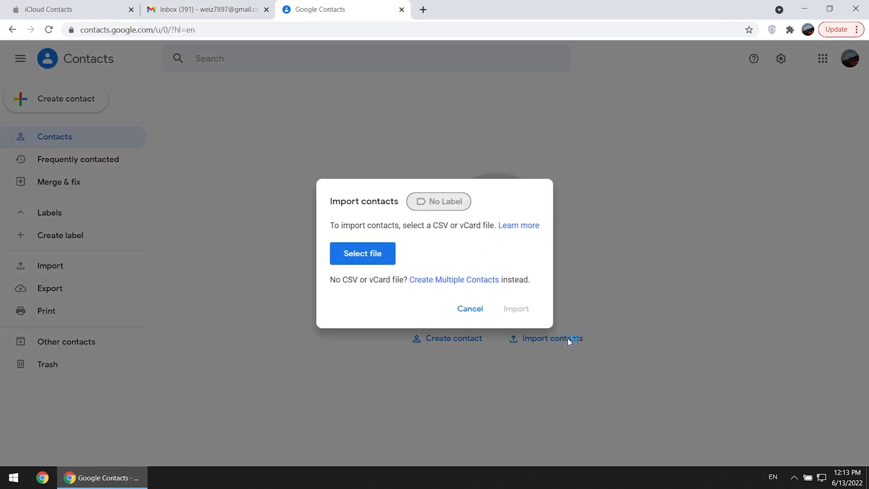
{"action": "left_click", "coordinate": [363, 254]}
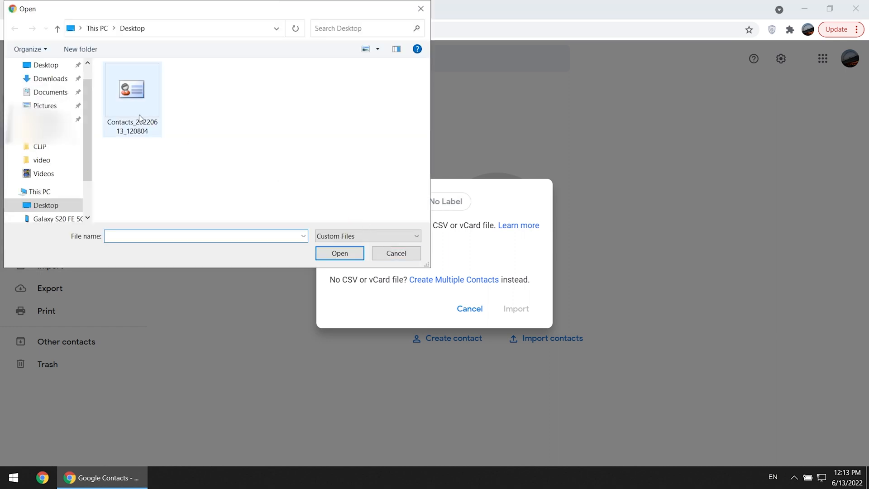
{"action": "left_click", "coordinate": [340, 253]}
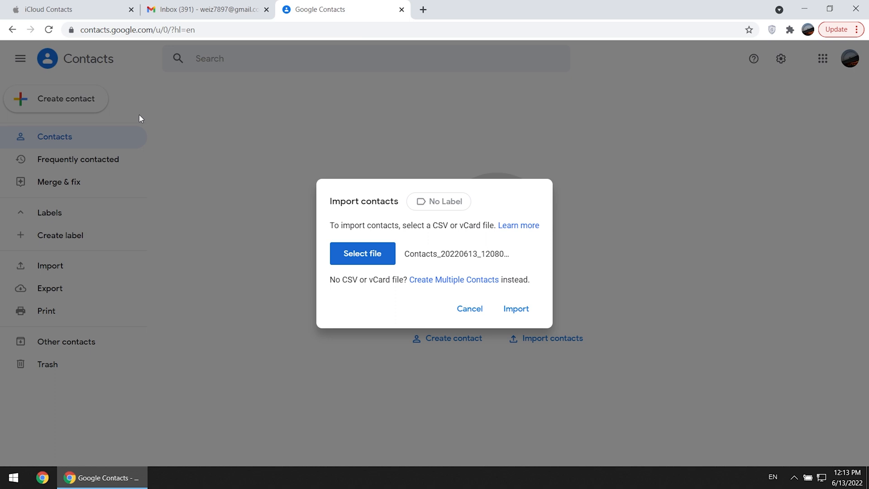
{"action": "left_click", "coordinate": [515, 308]}
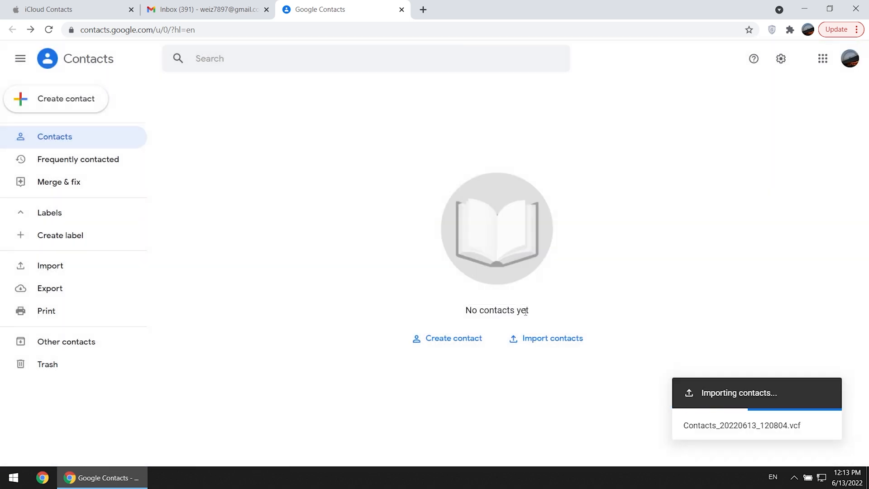